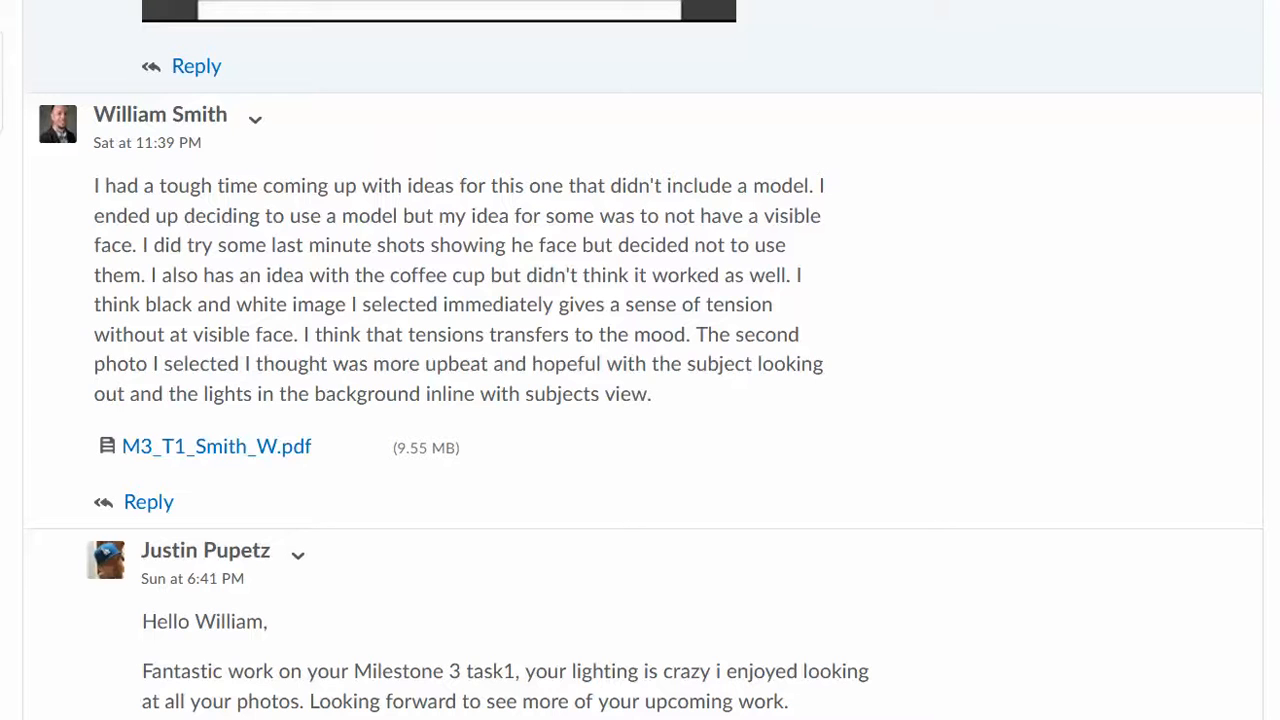
Step: Open the attached PDF and scroll past the headlight and coffee-mug contact sheets
click(216, 446)
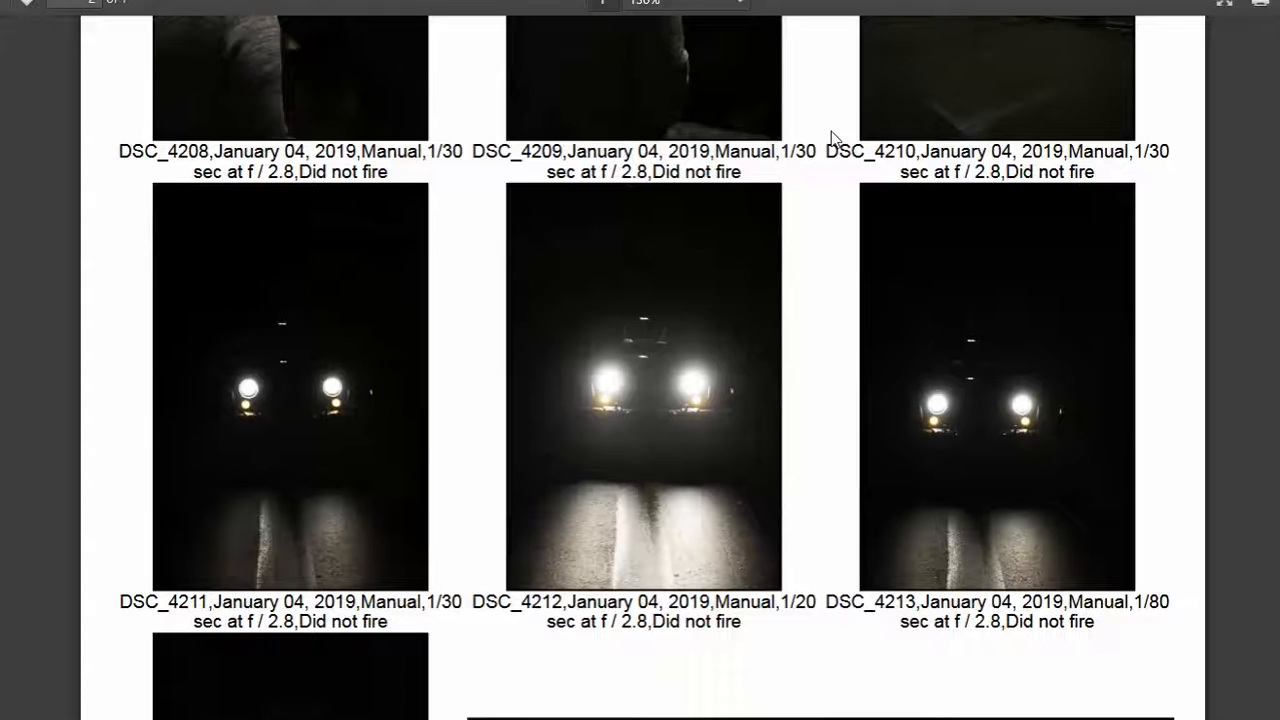
scroll(down, 3)
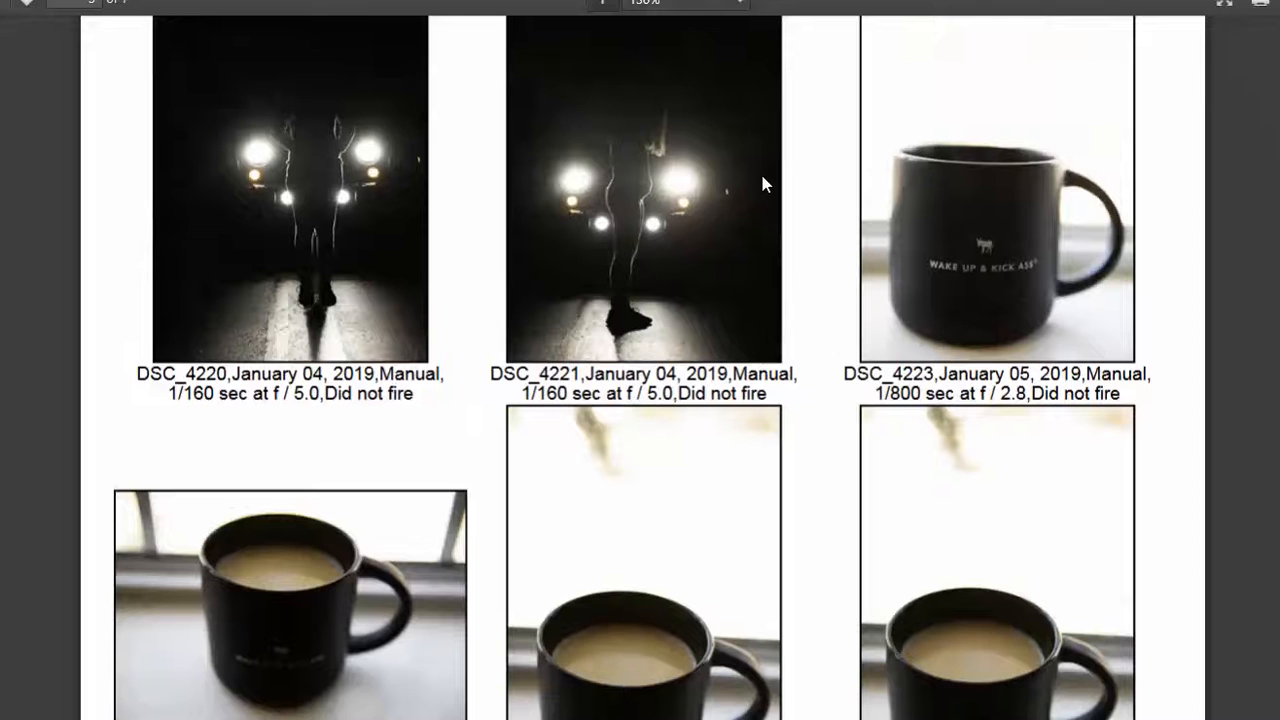
scroll(down, 3)
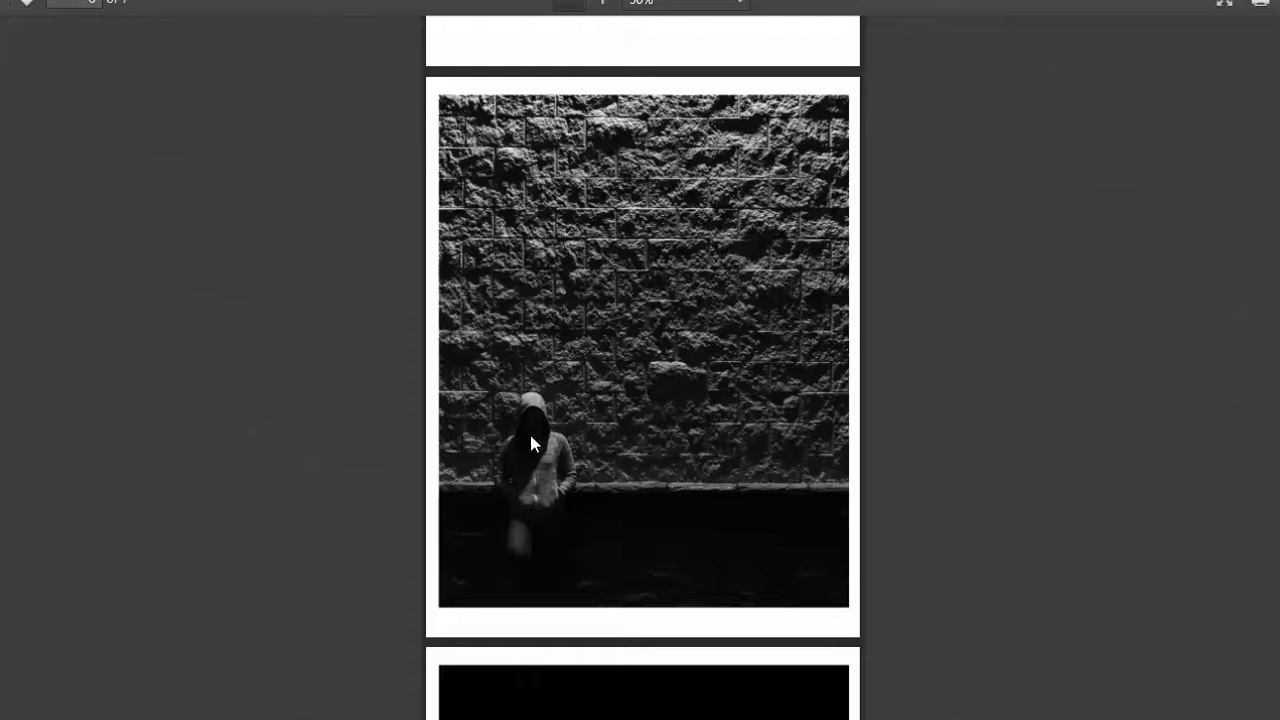
mouse_move(540, 113)
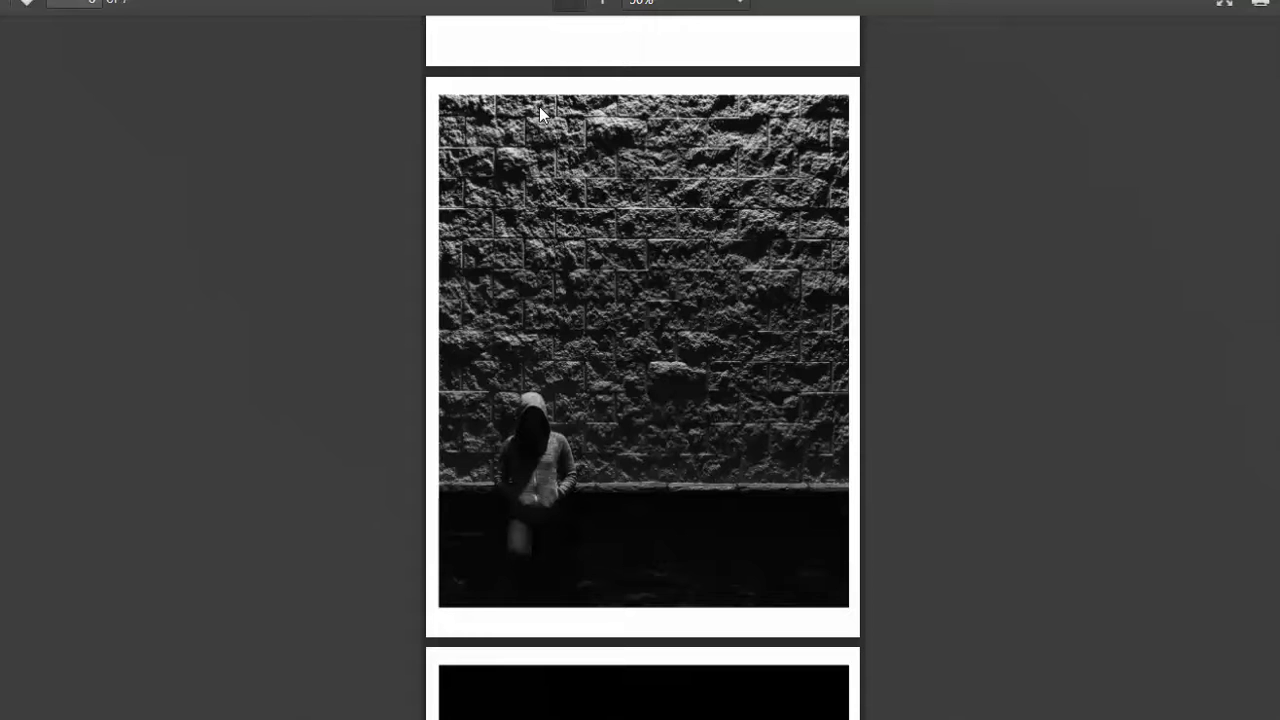
mouse_move(658, 130)
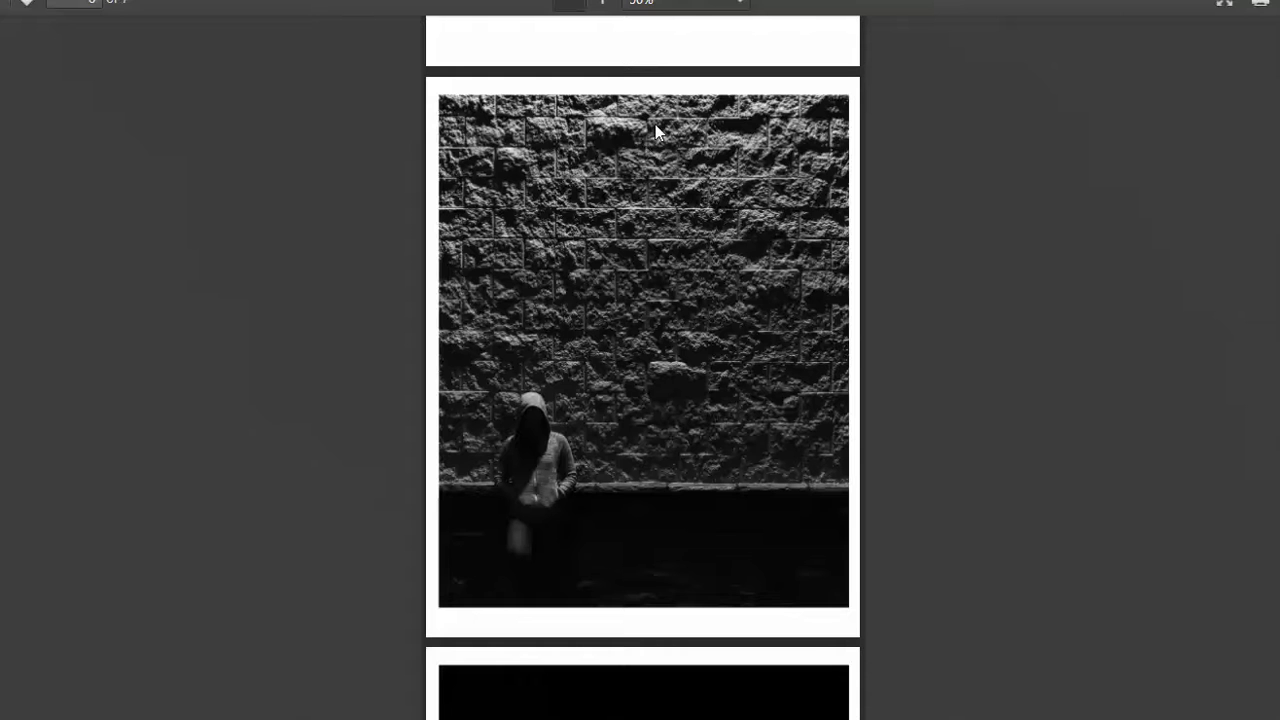
Step: Scroll through the full-page hooded-figure photo to the night shot of knees
scroll(down, 3)
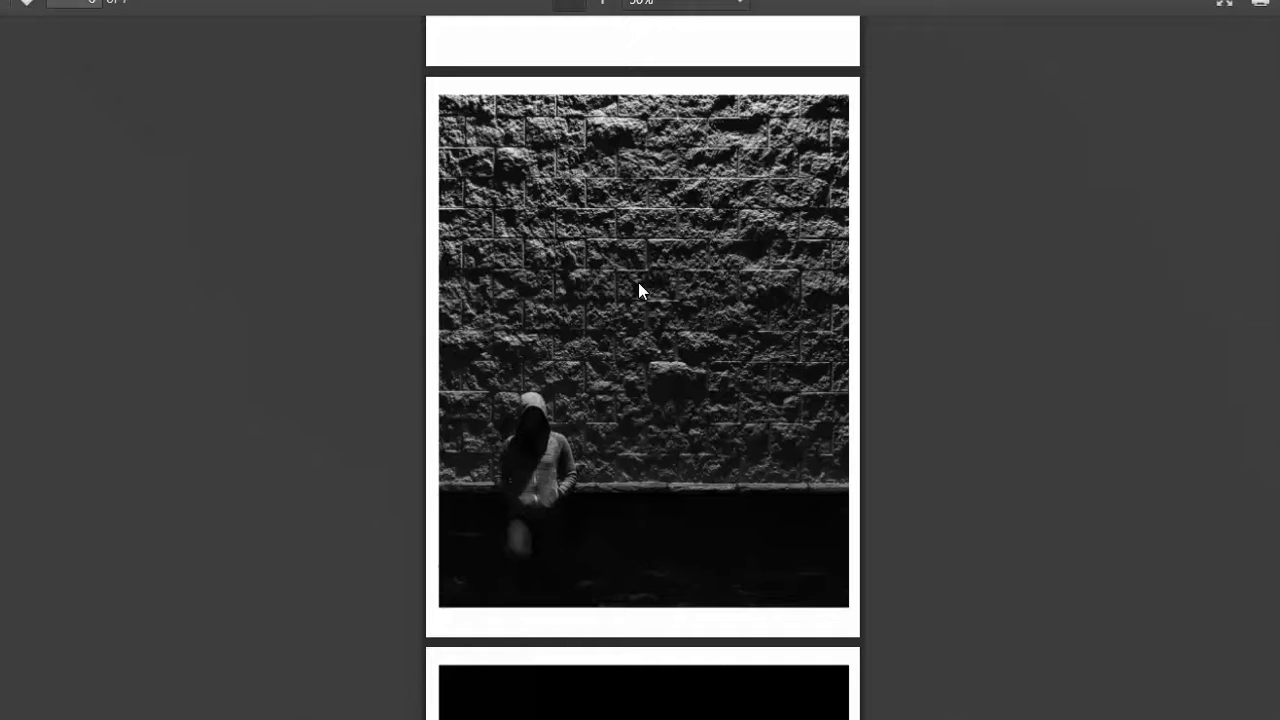
scroll(down, 3)
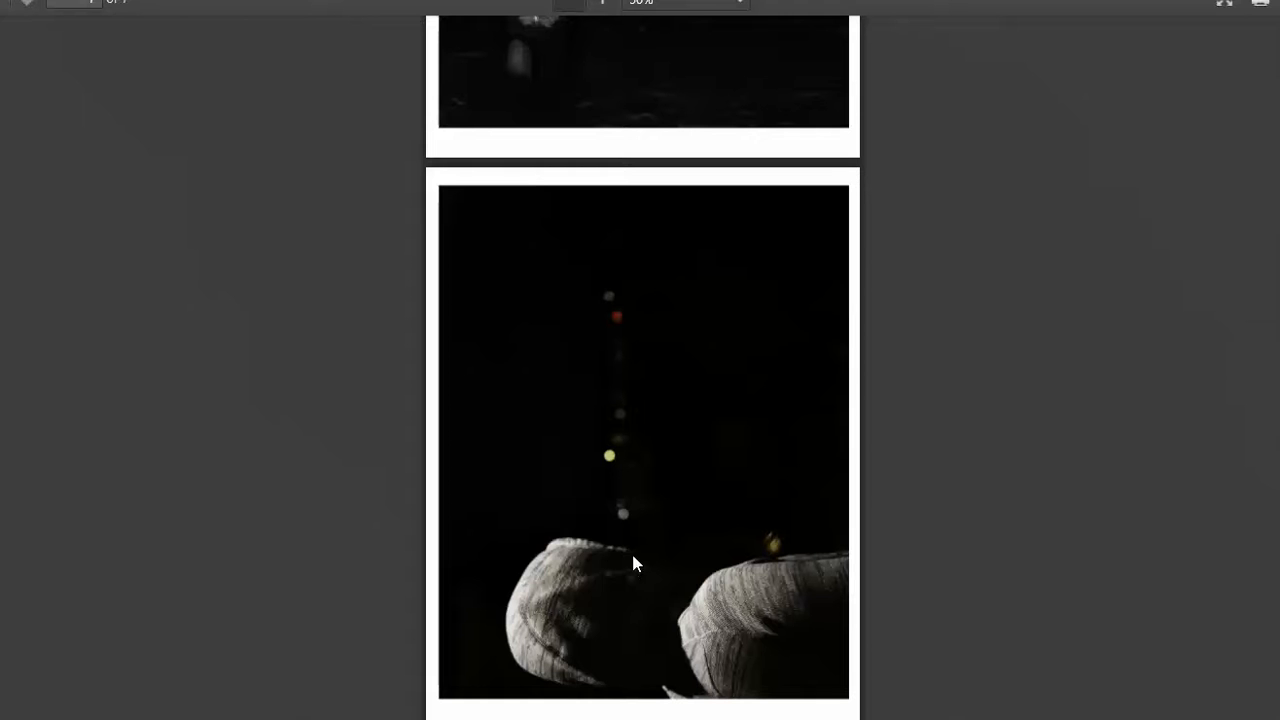
mouse_move(625, 527)
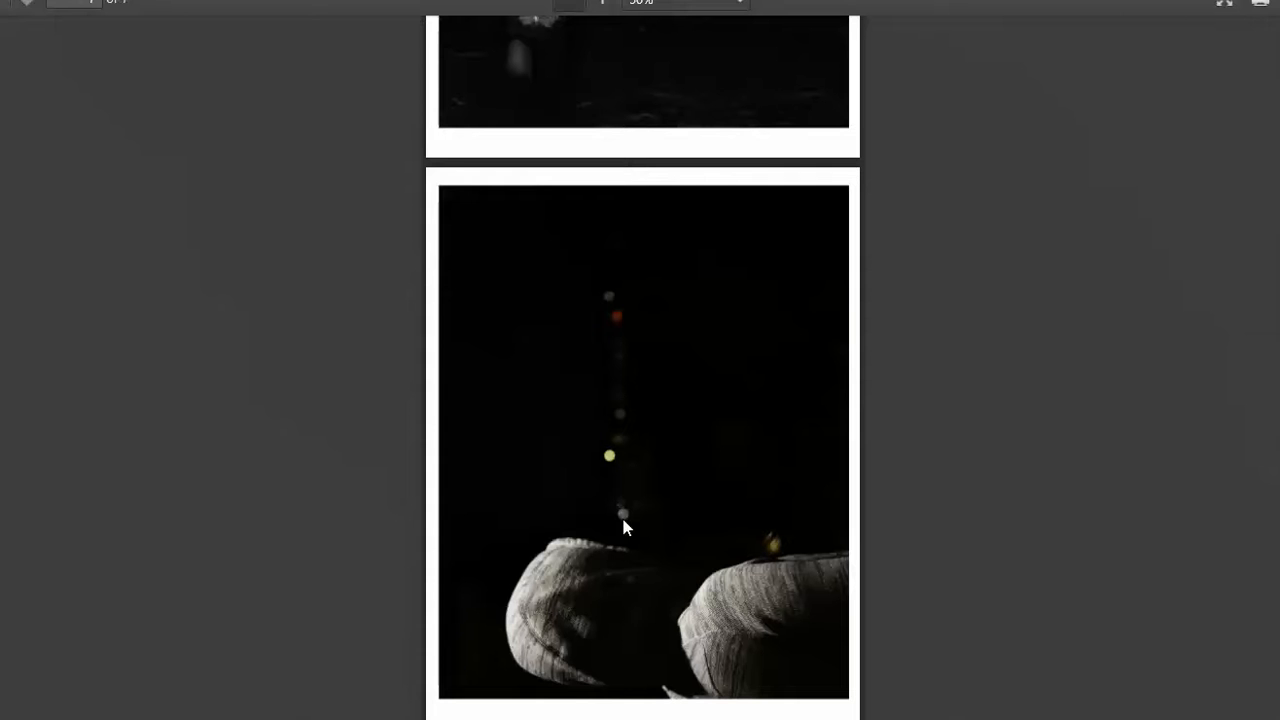